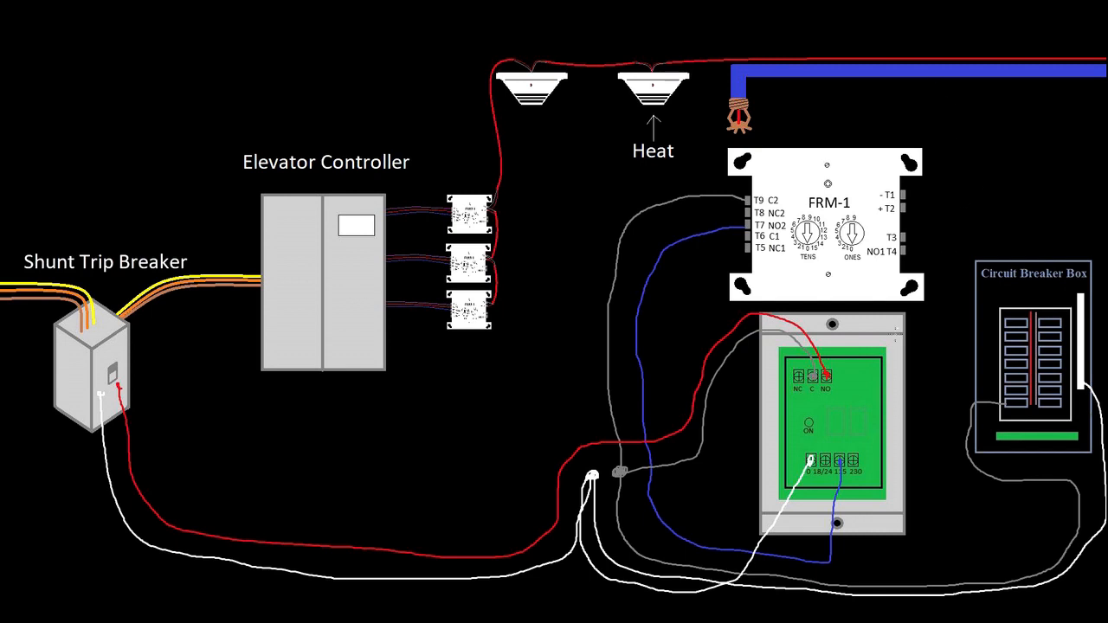
pyautogui.moveTo(342, 463)
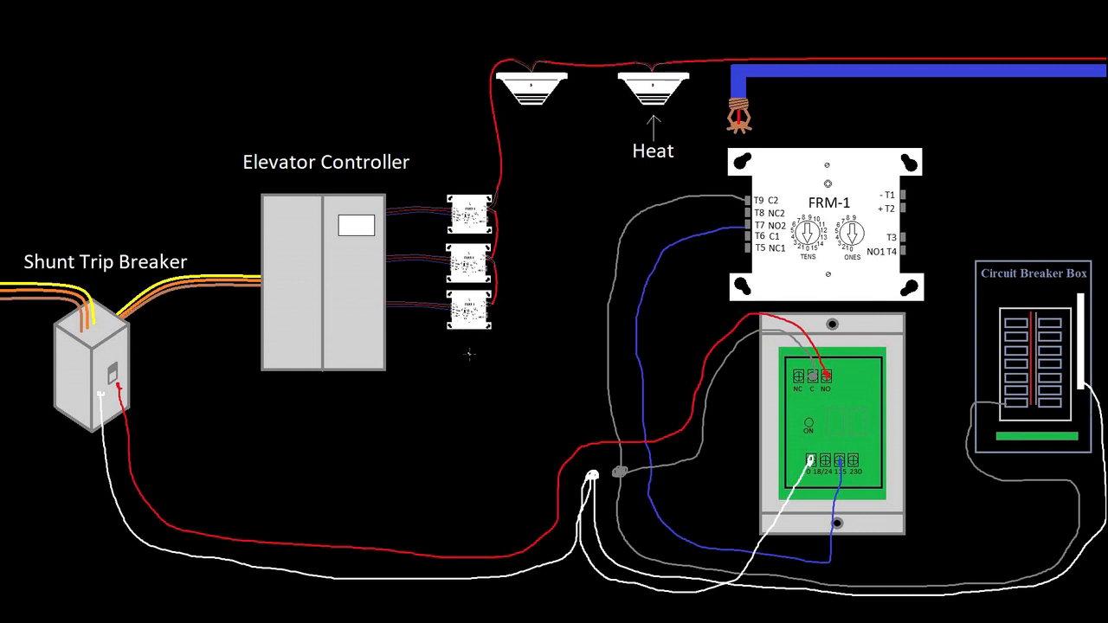
pyautogui.moveTo(474, 354)
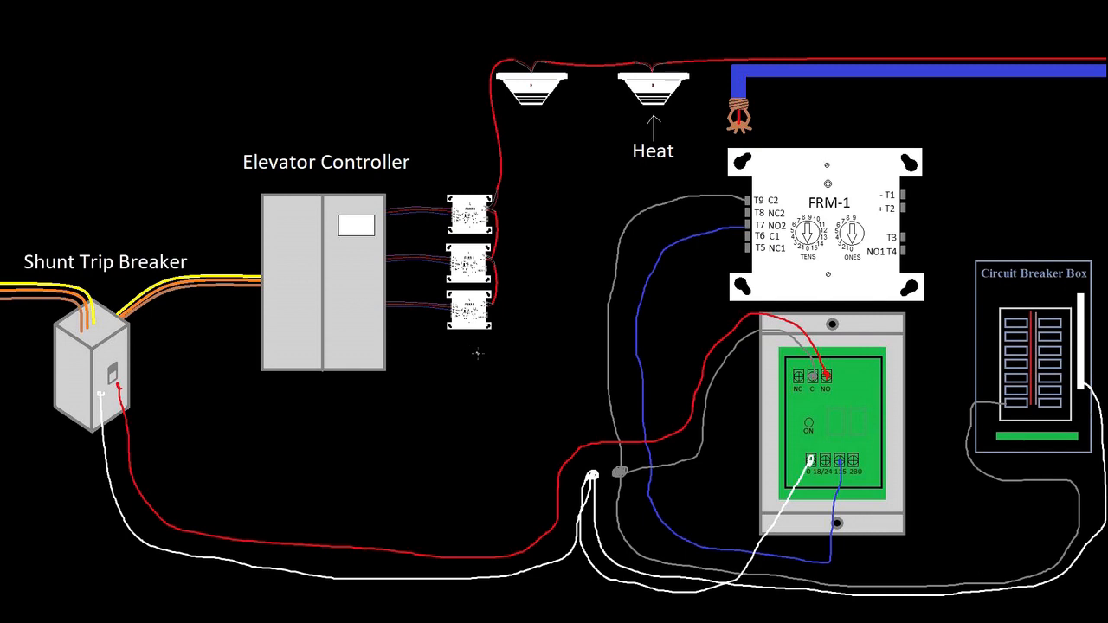